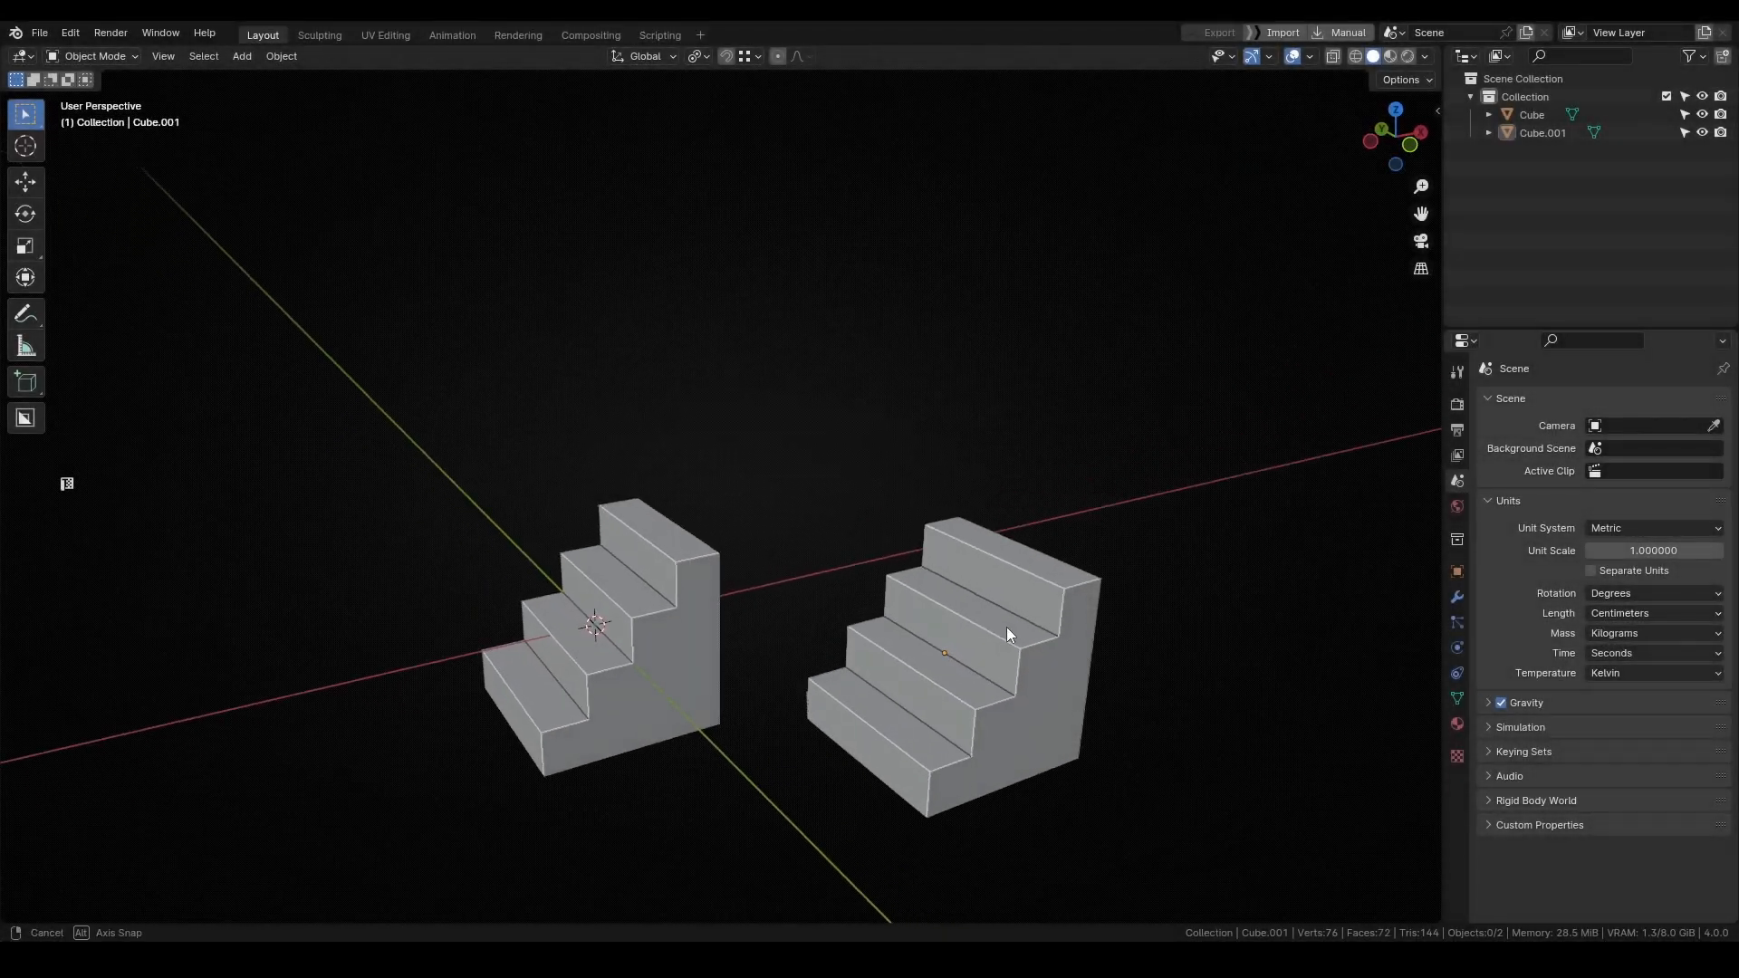
- Move Cube.001 with Snap Base so its bottom corner meets the first staircase's top vertex, then cancel
drag(998, 632, 982, 616)
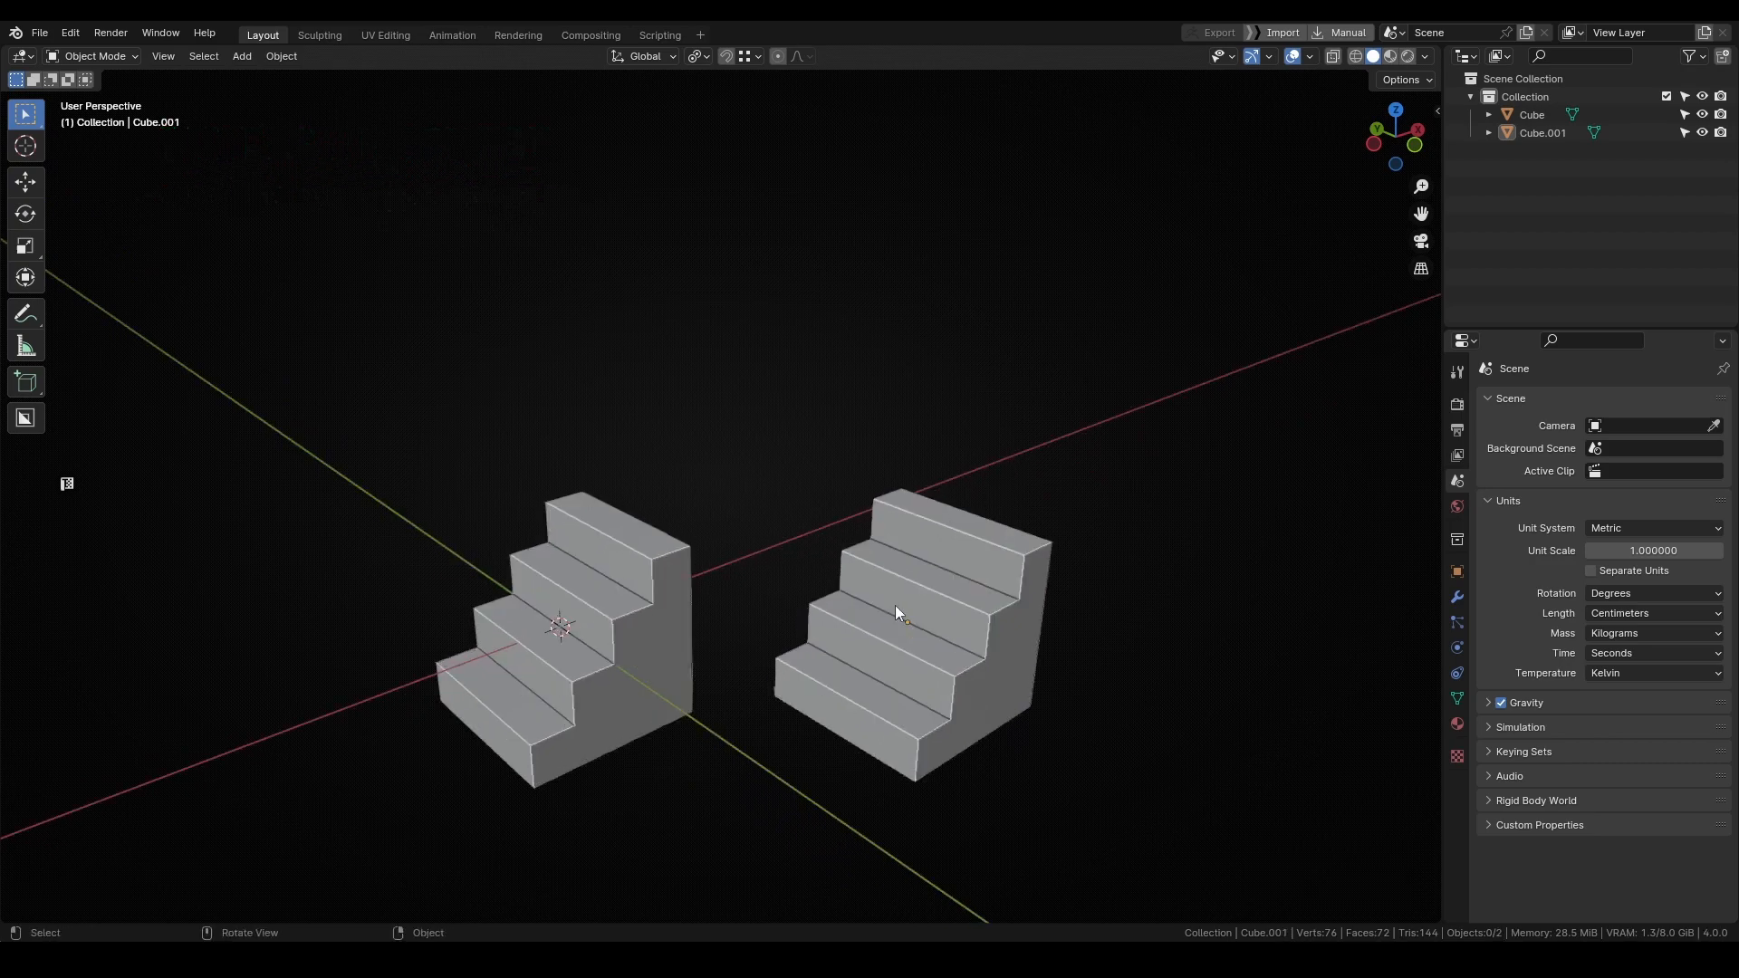
click(899, 613)
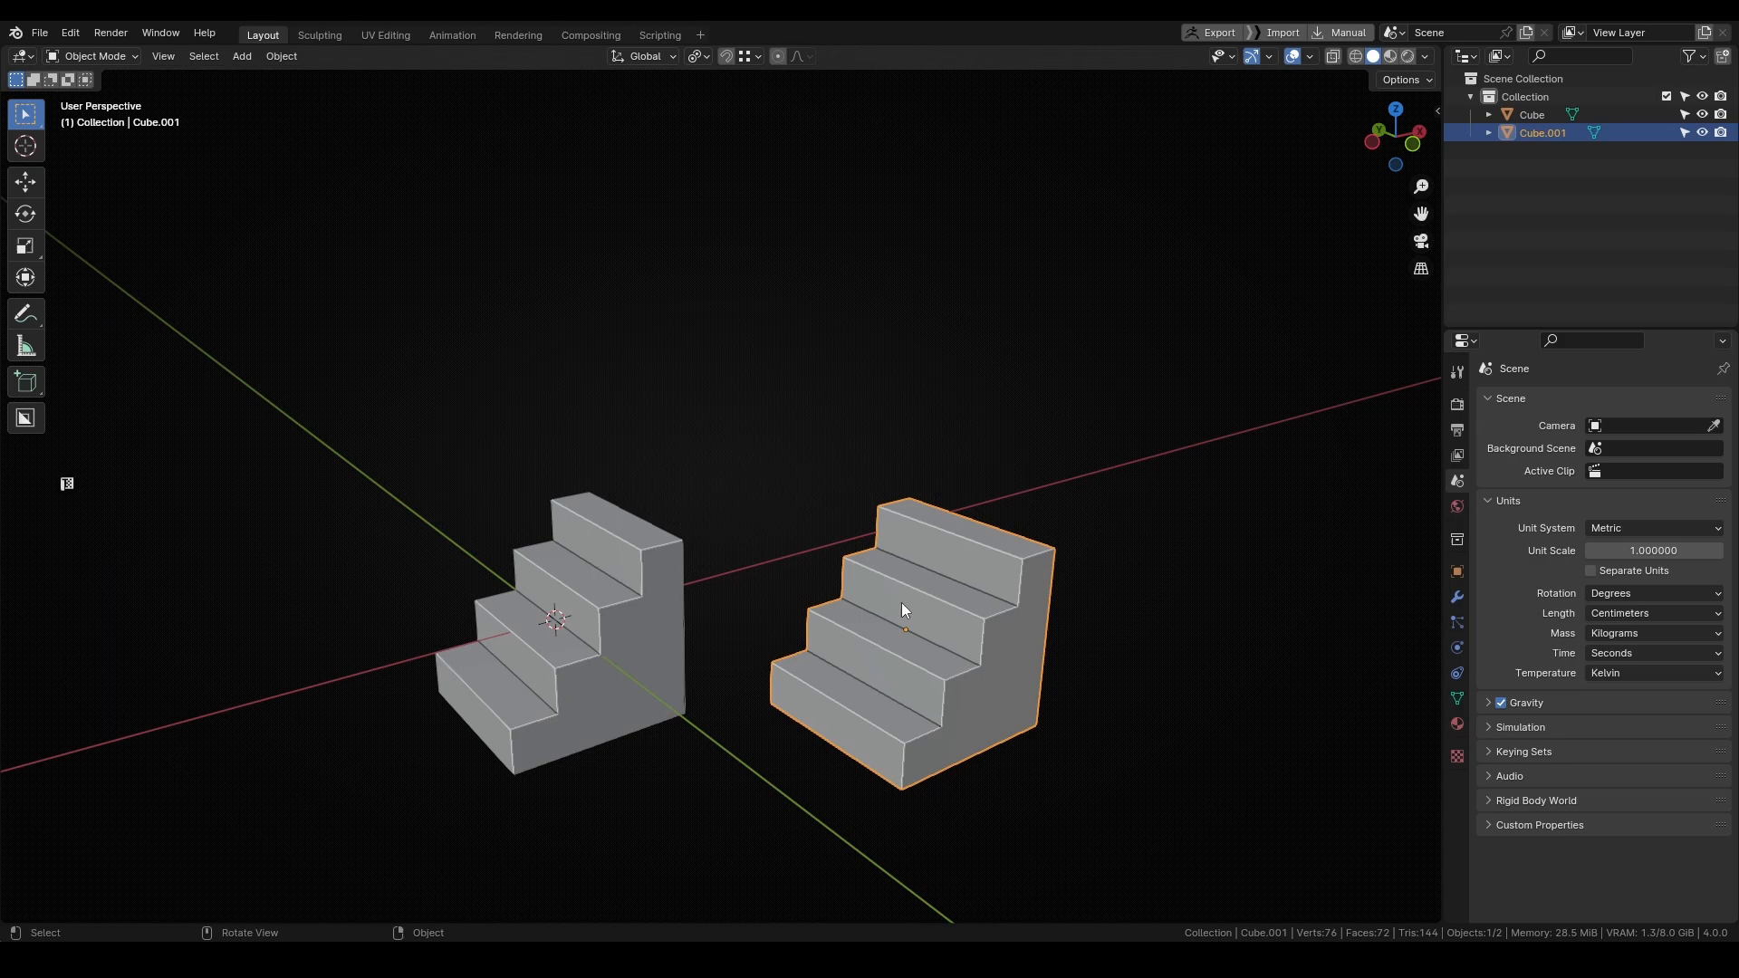
key(g)
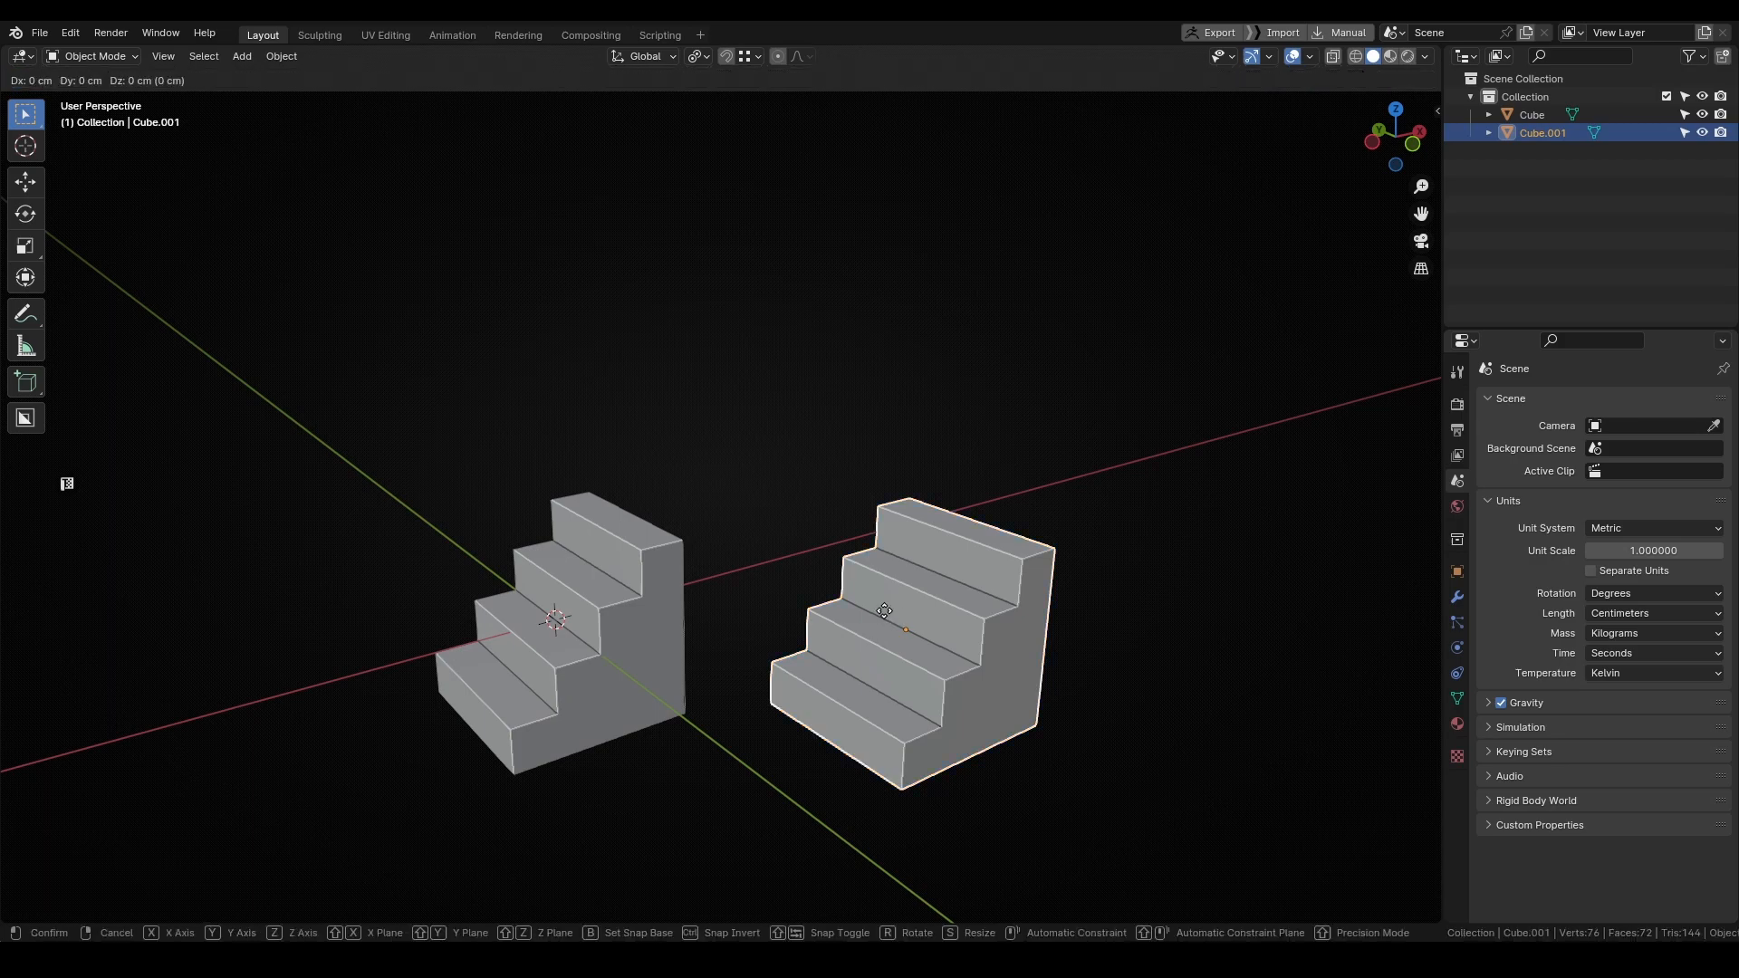
drag(886, 610, 904, 459)
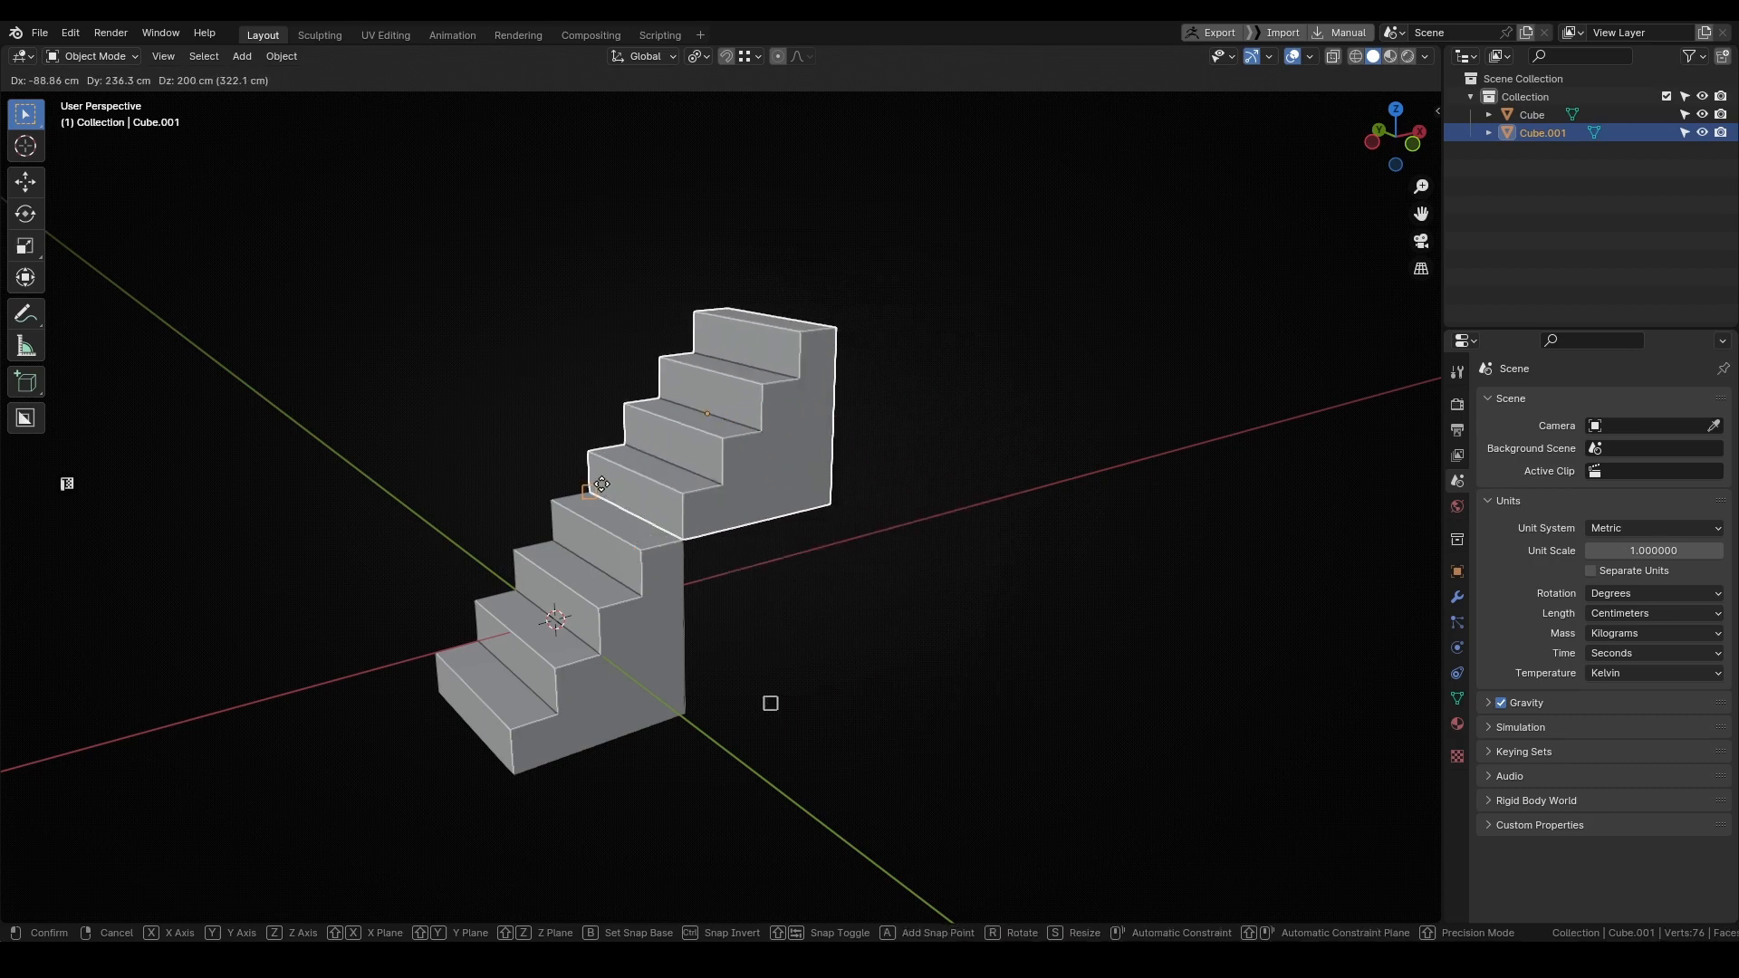
key(Tab)
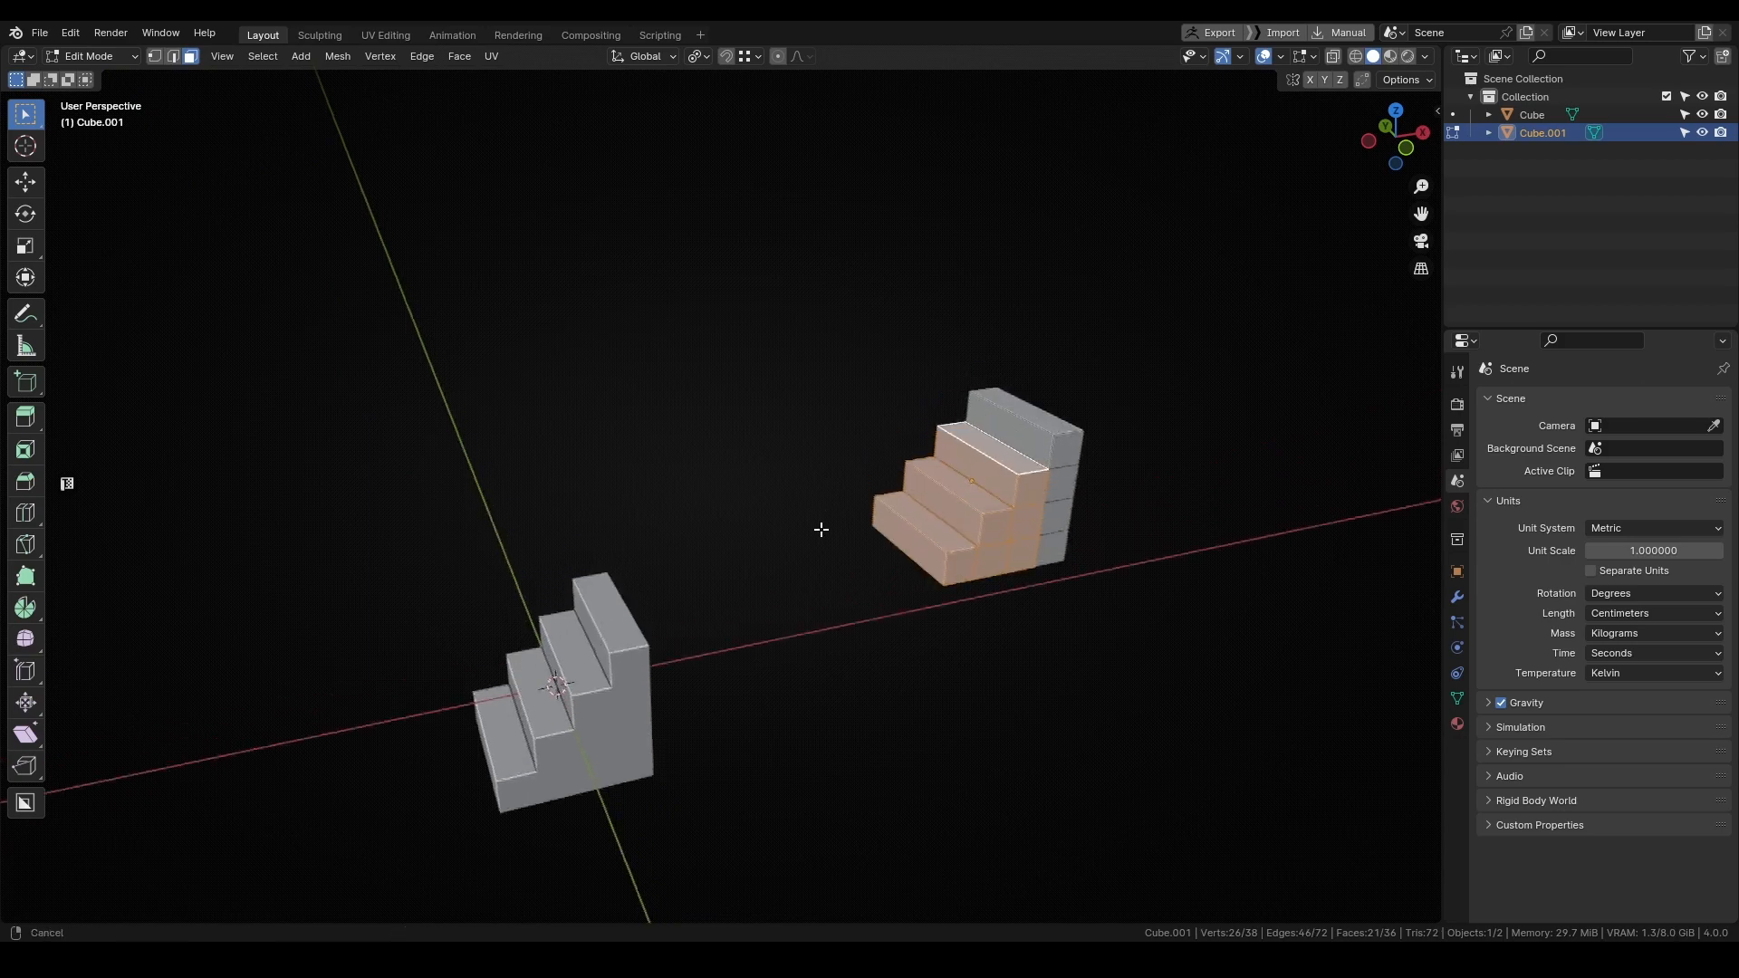
key(g)
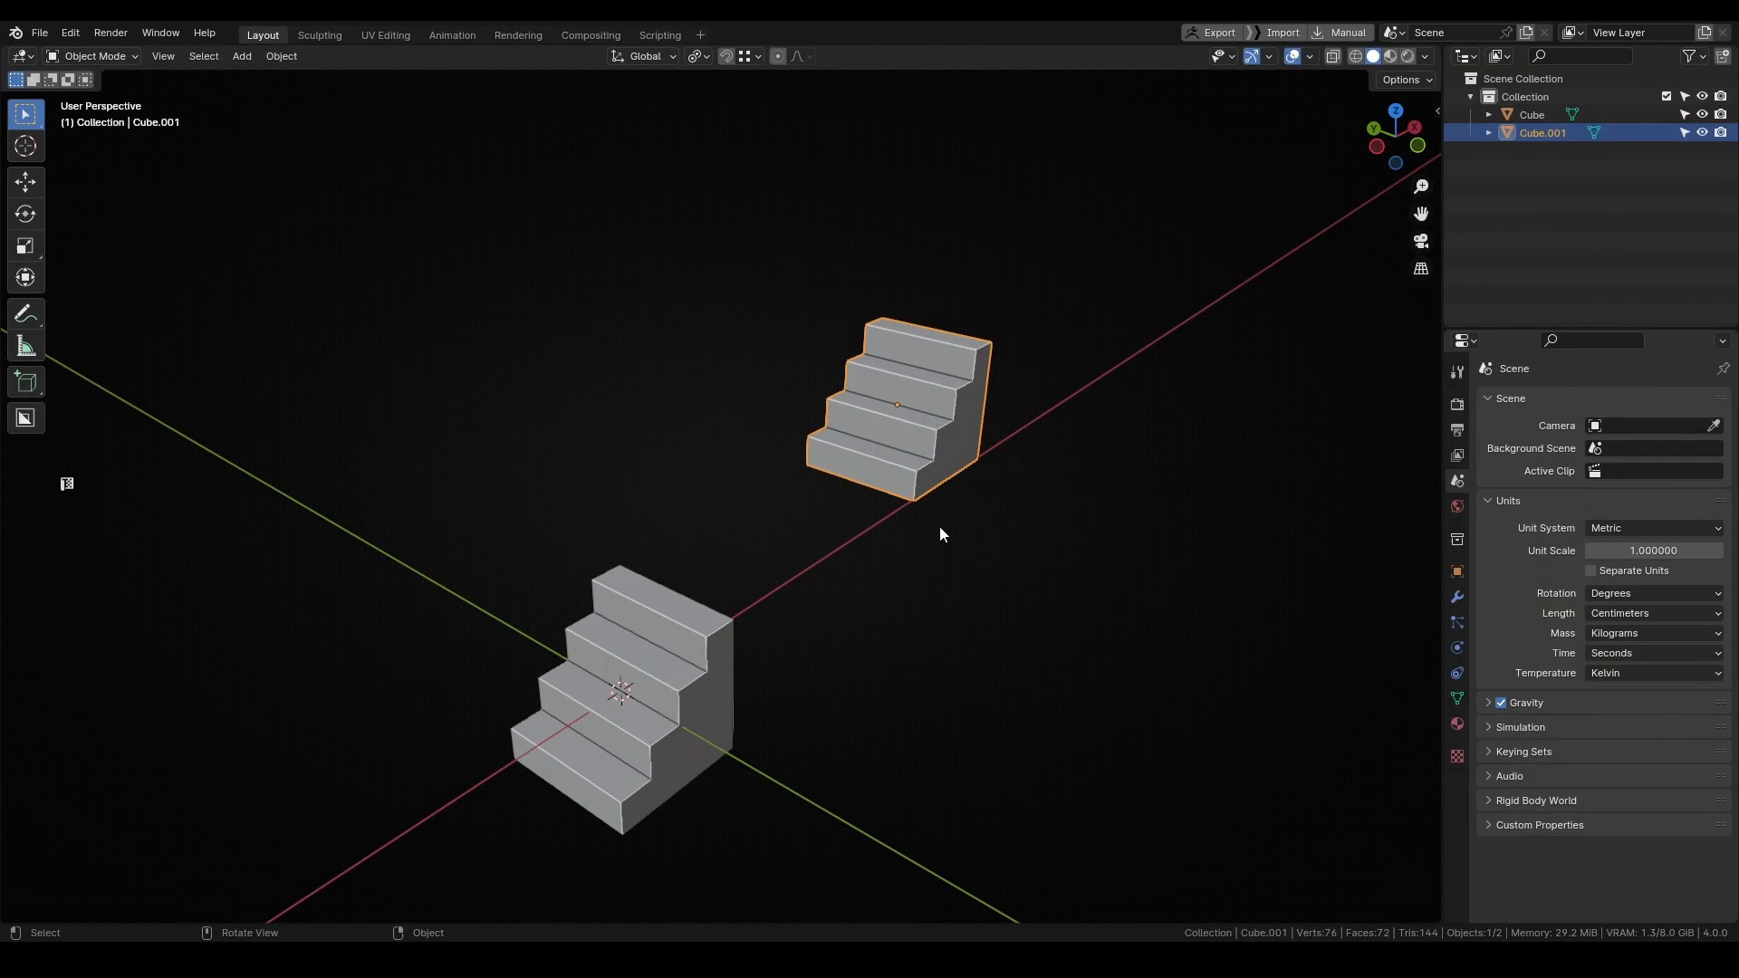
- Move the second staircase with Snap Base and confirm it flush against the first, steps aligned
key(g)
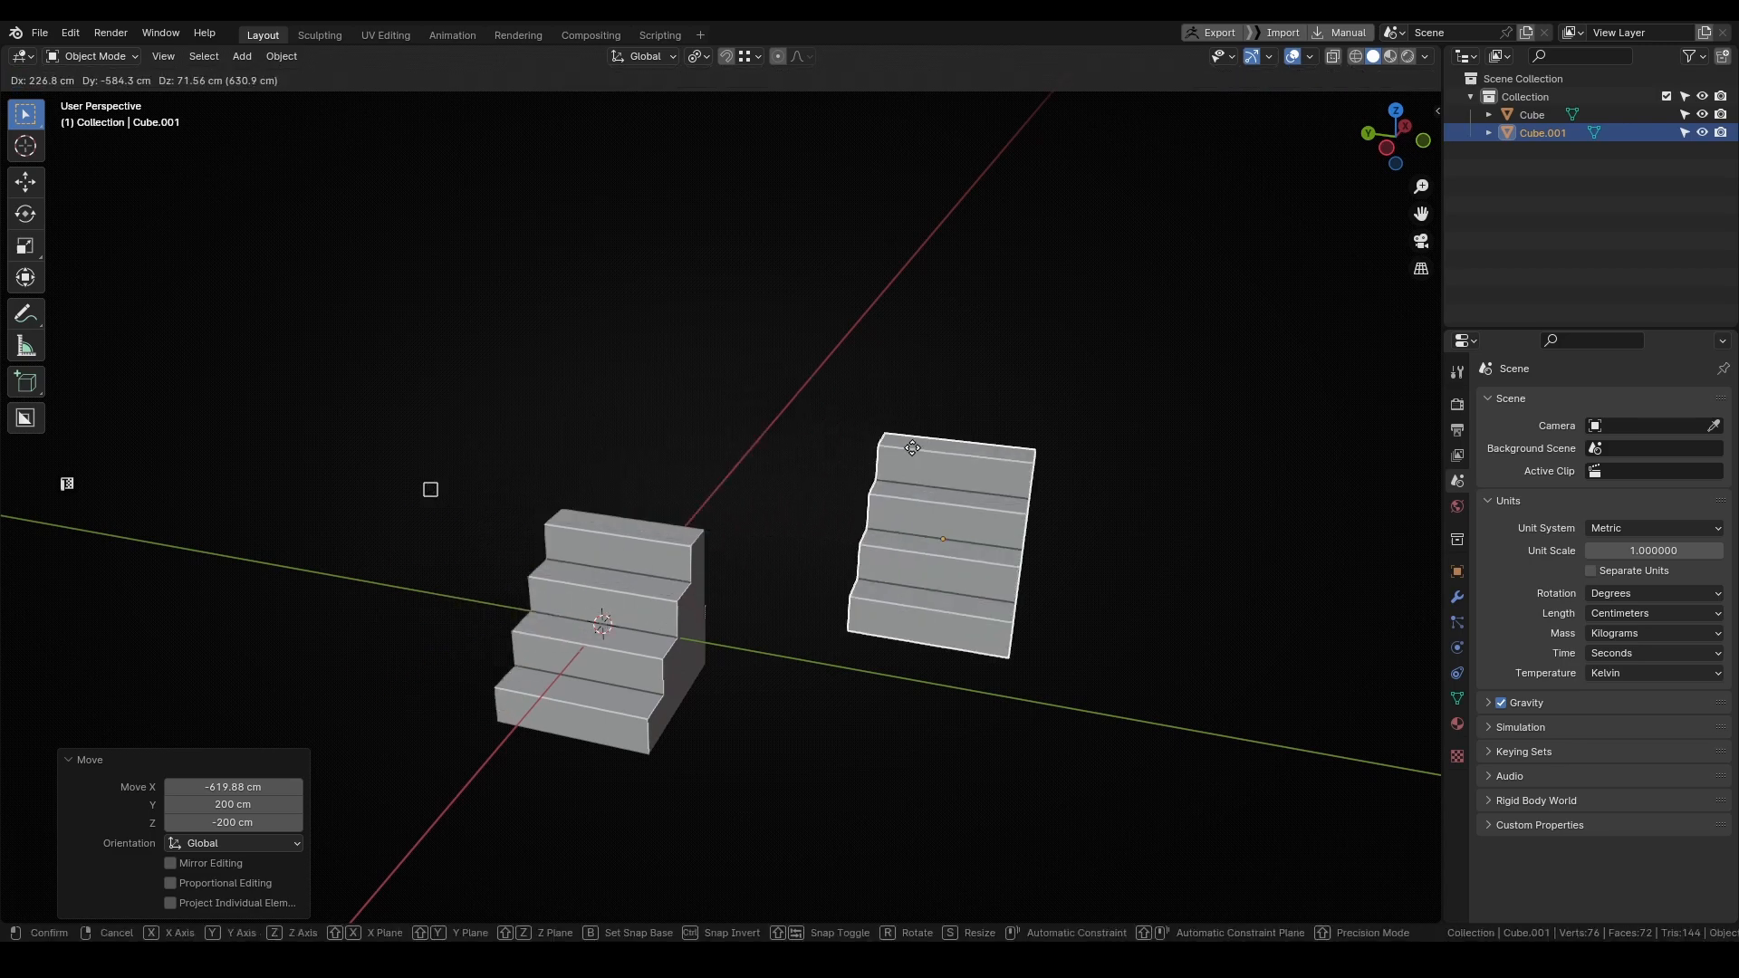
click(710, 688)
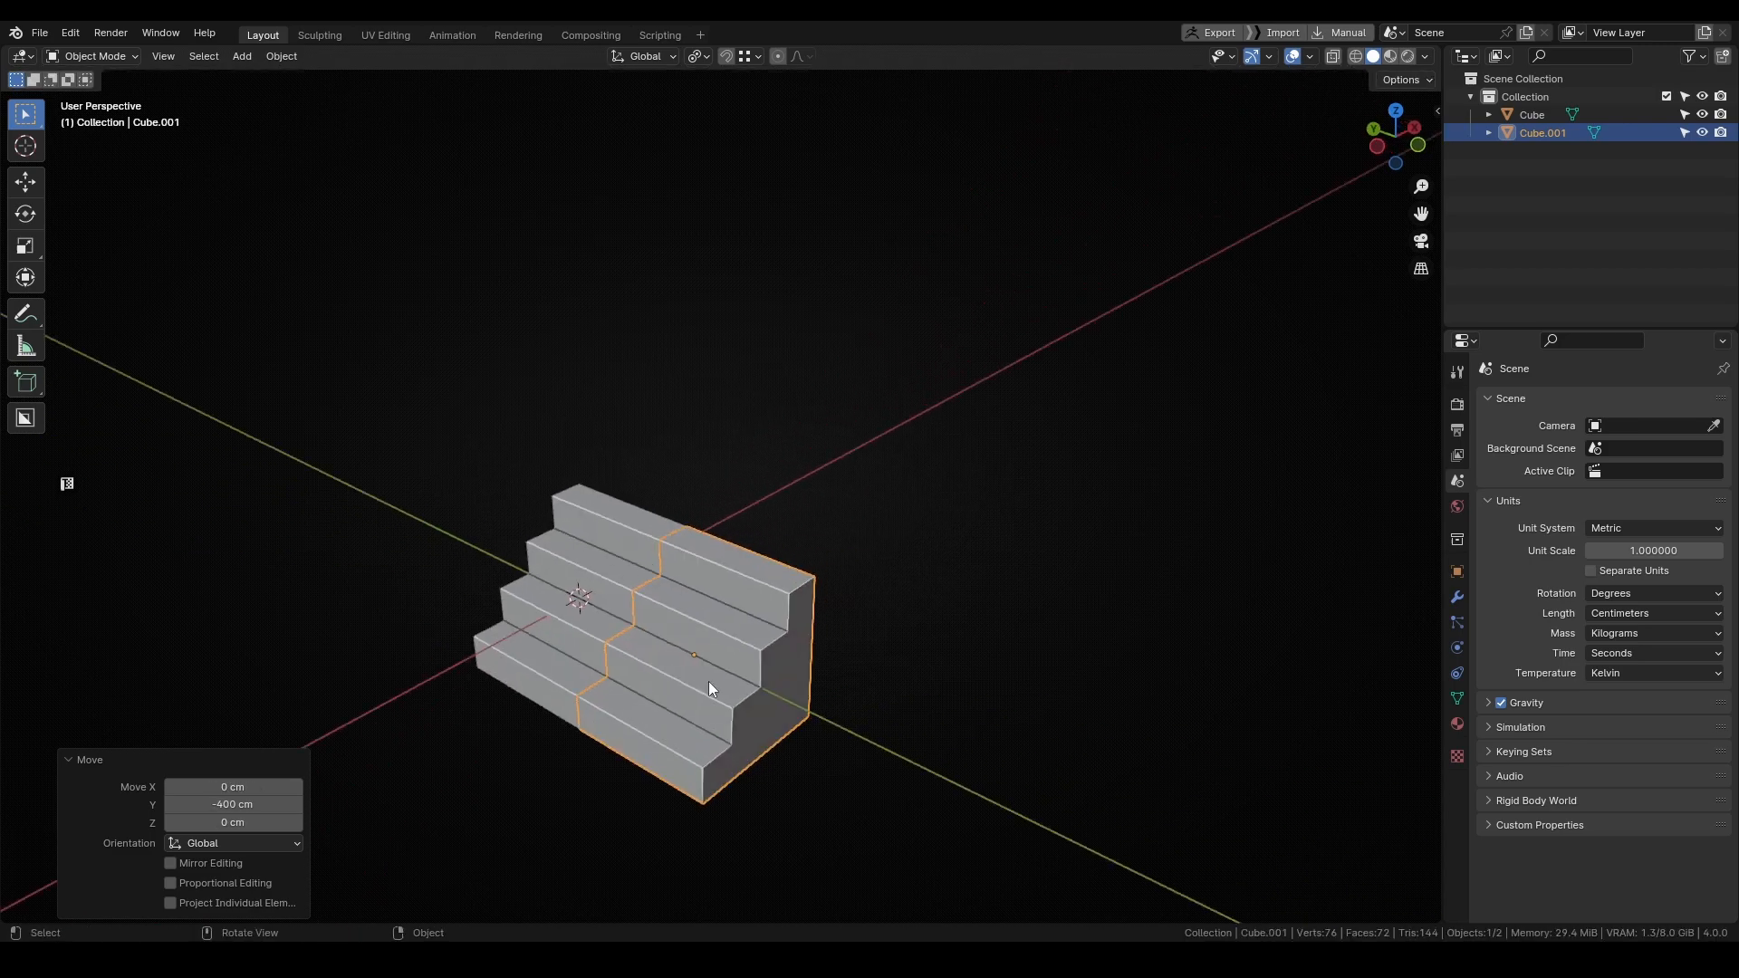